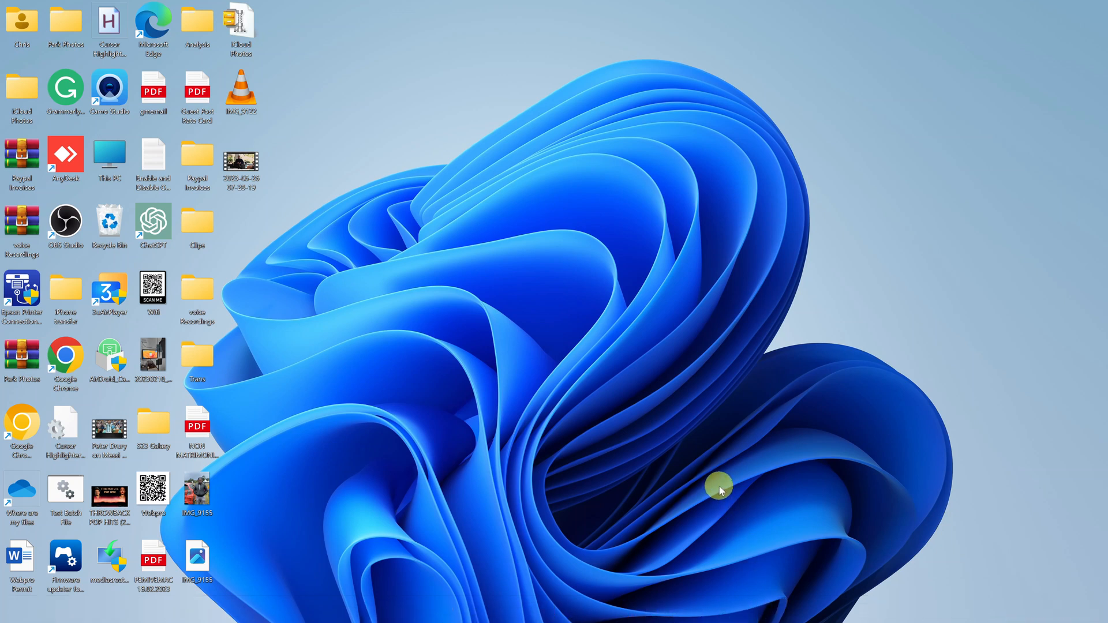
mouse_move(725, 456)
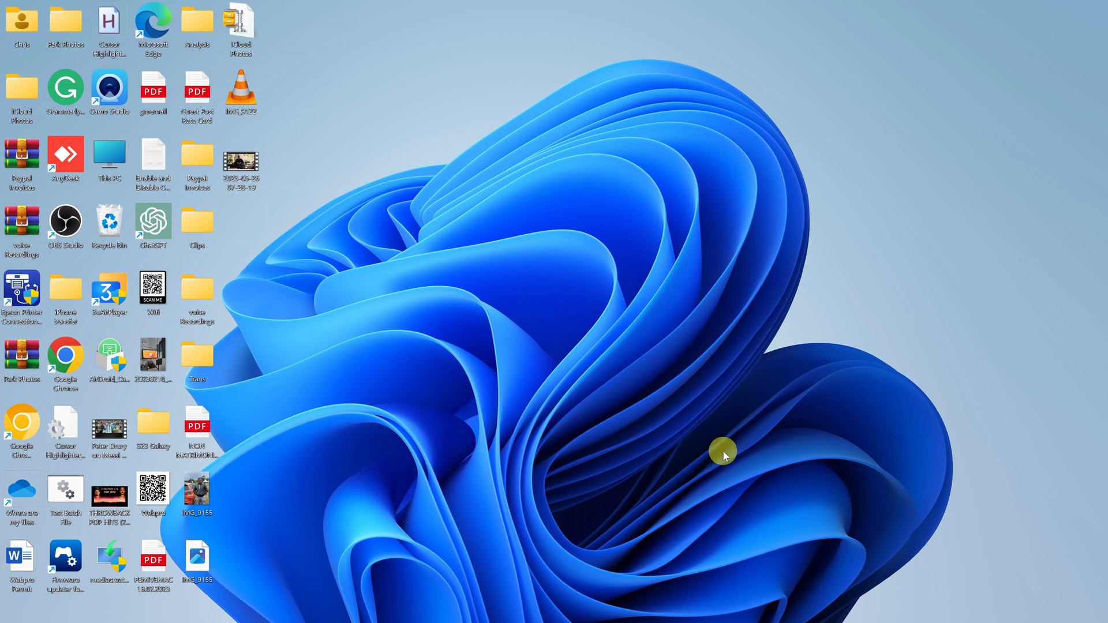
mouse_move(495, 388)
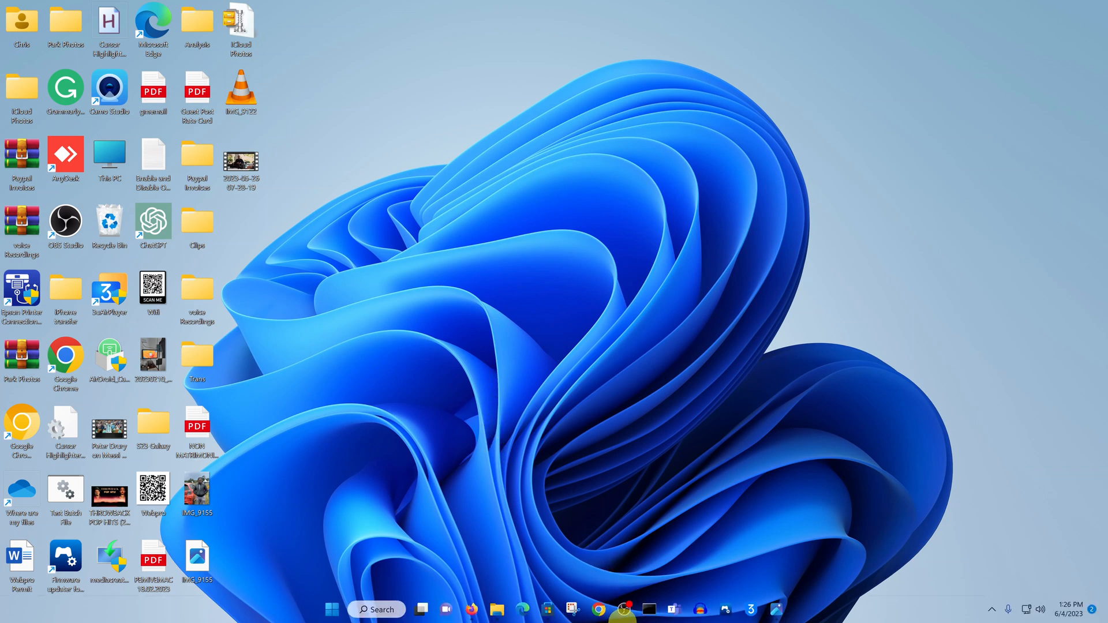
mouse_move(598, 608)
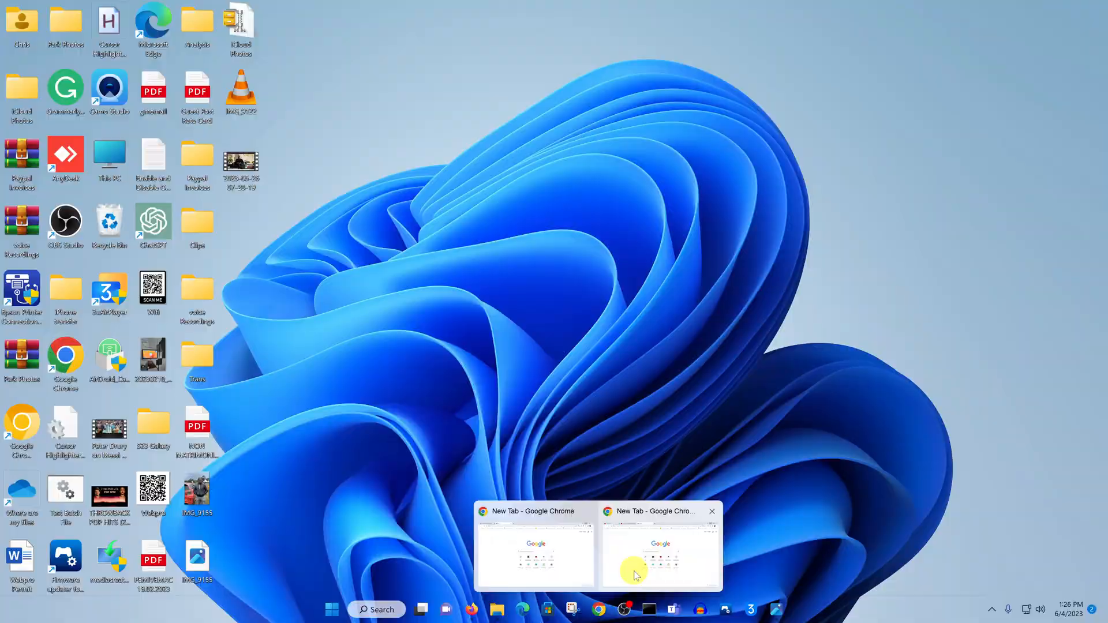
- Switch to Chrome's new tab and navigate to capcut.com
click(659, 547)
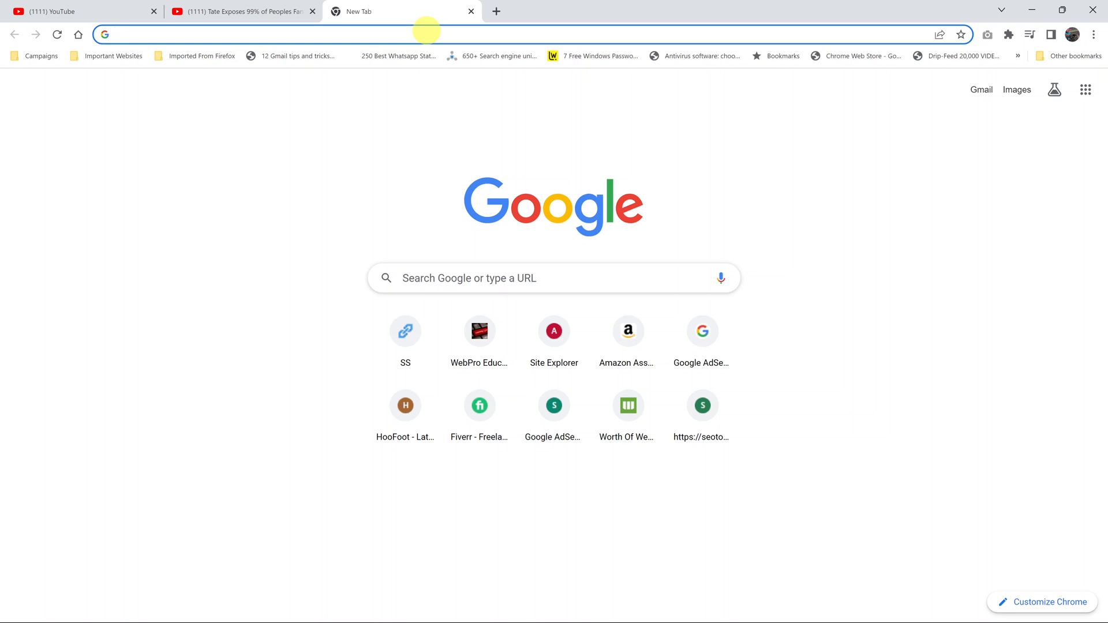
text(capcut.com)
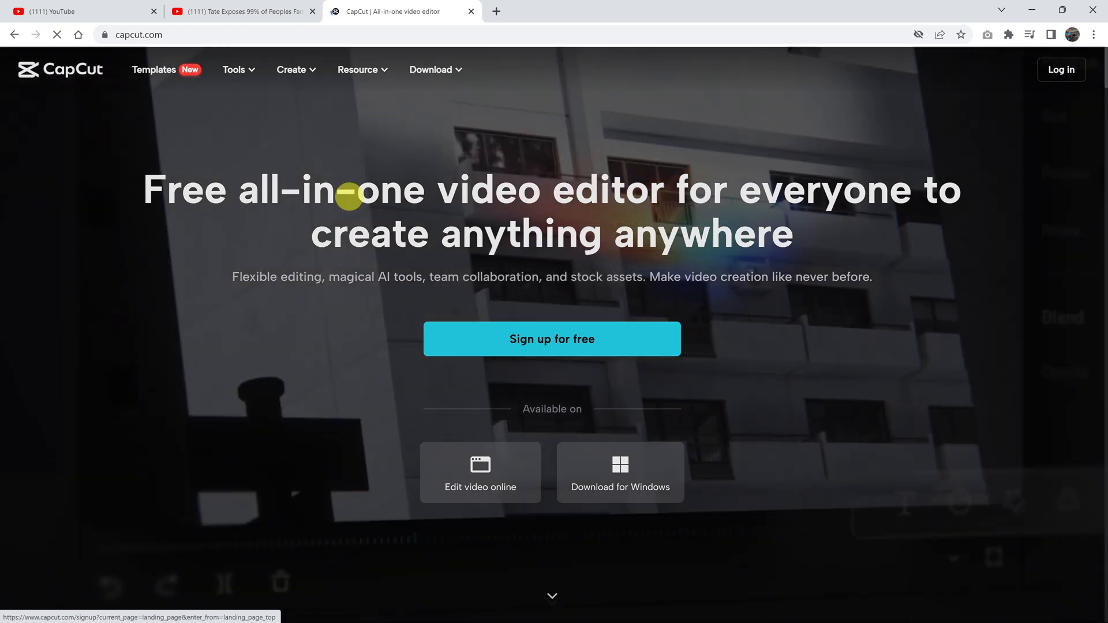
- Decline the site's cookies and request the CapCut for Windows download
click(619, 487)
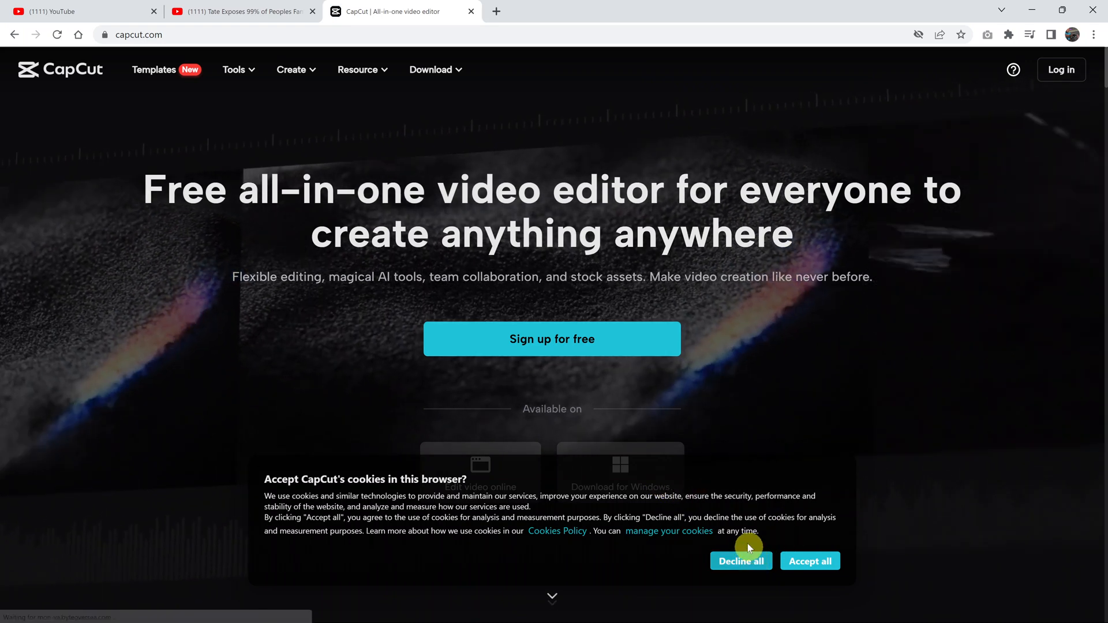
click(740, 560)
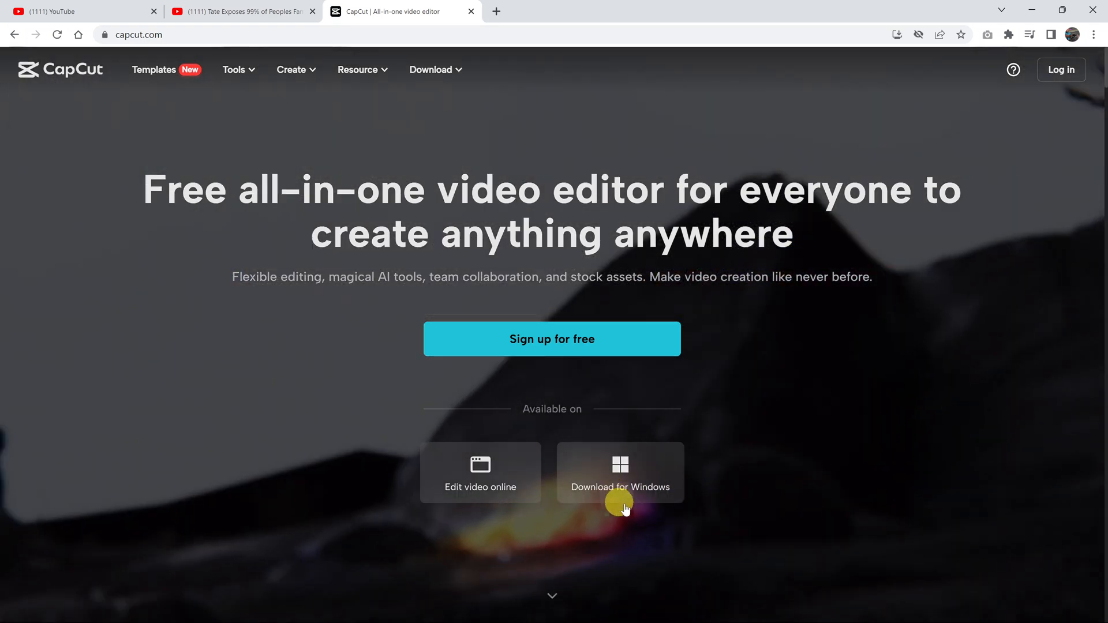
click(619, 472)
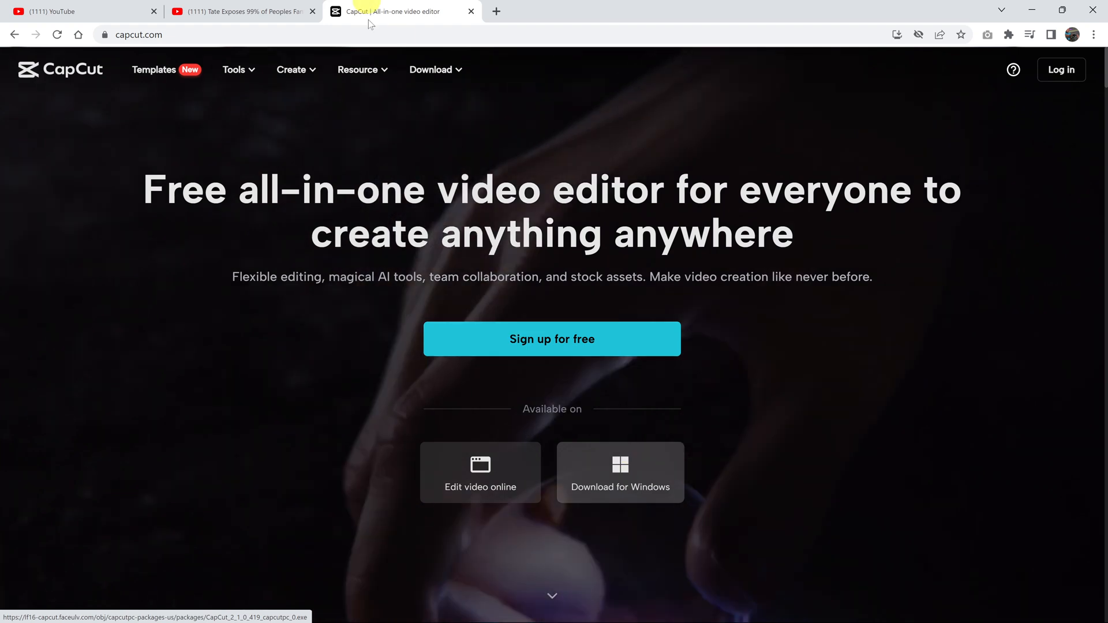
click(431, 69)
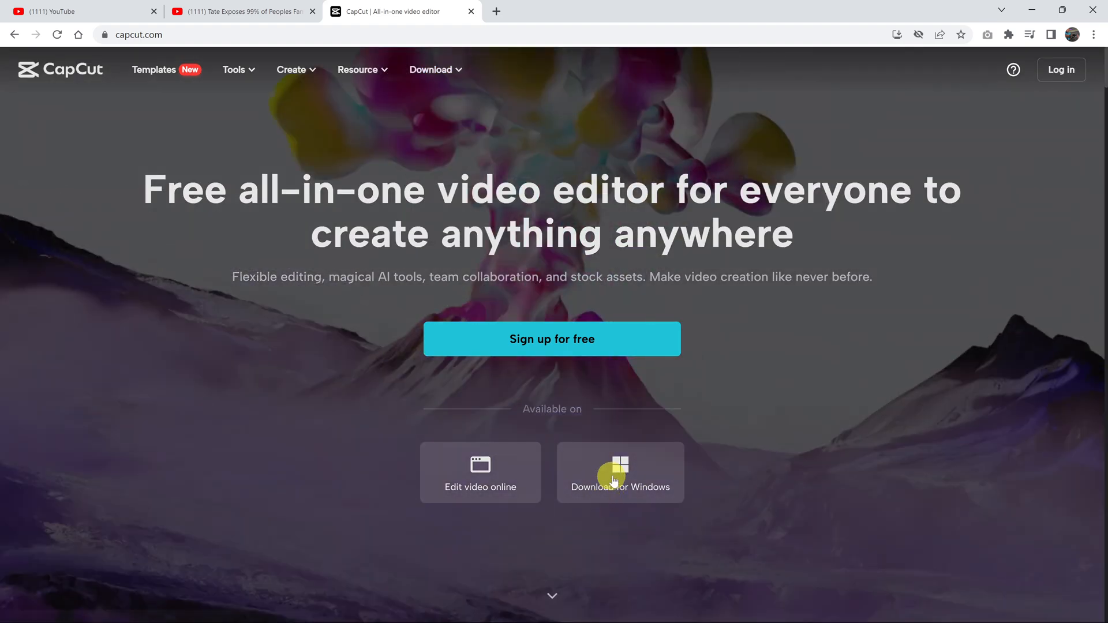
click(618, 485)
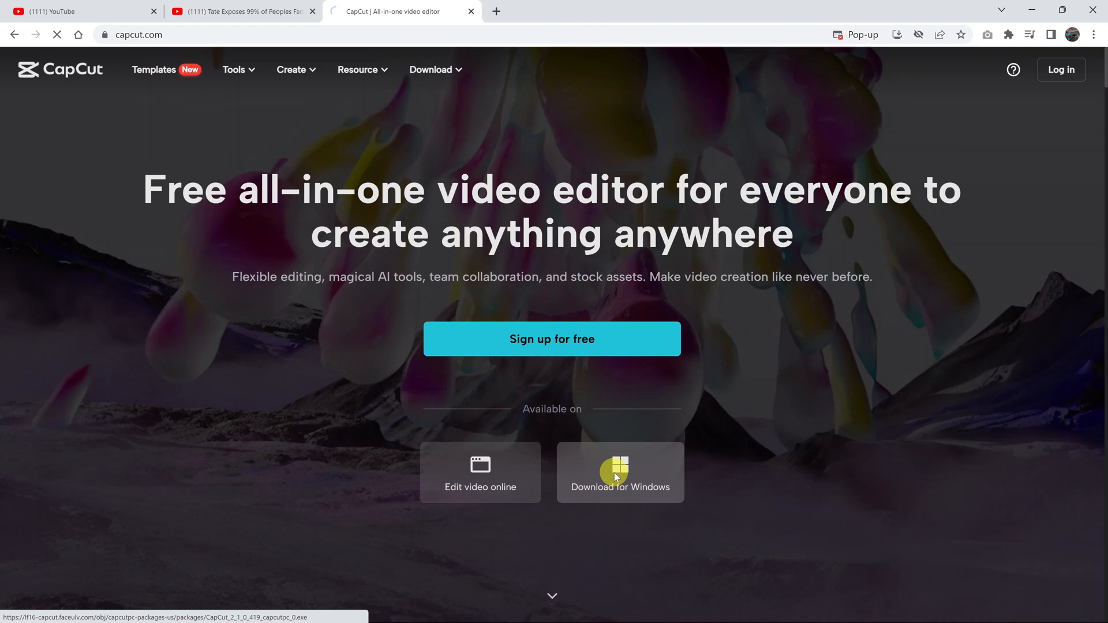
- Save the CapCut Windows installer into the Downloads folder
click(619, 472)
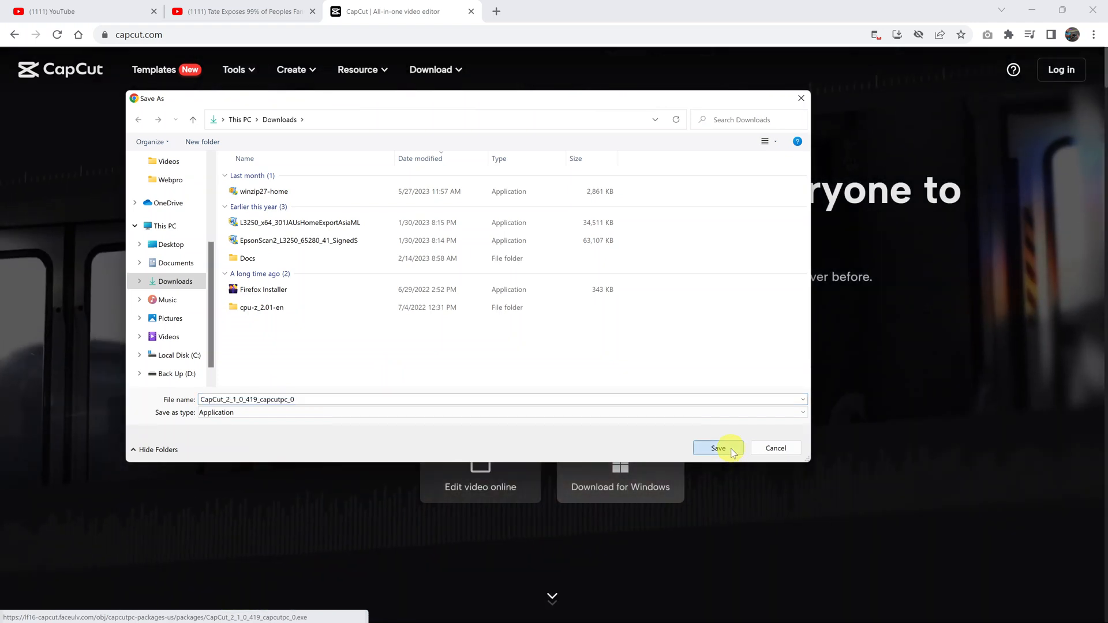
click(717, 447)
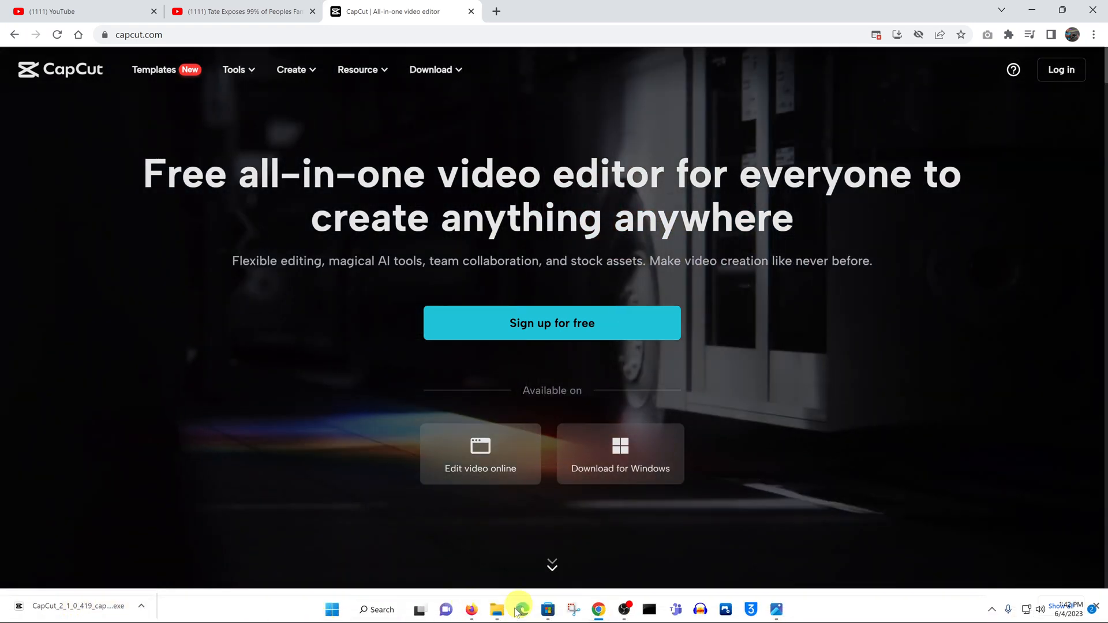
- Show the Downloads folder in File Explorer and select the CapCut installer listed under Today
click(496, 610)
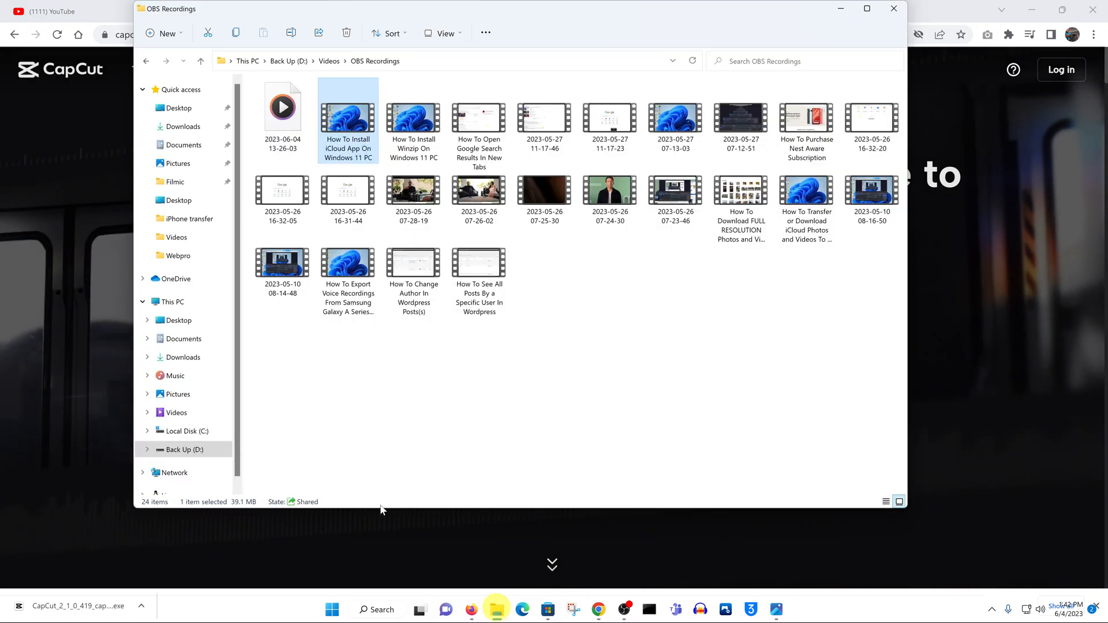
click(182, 127)
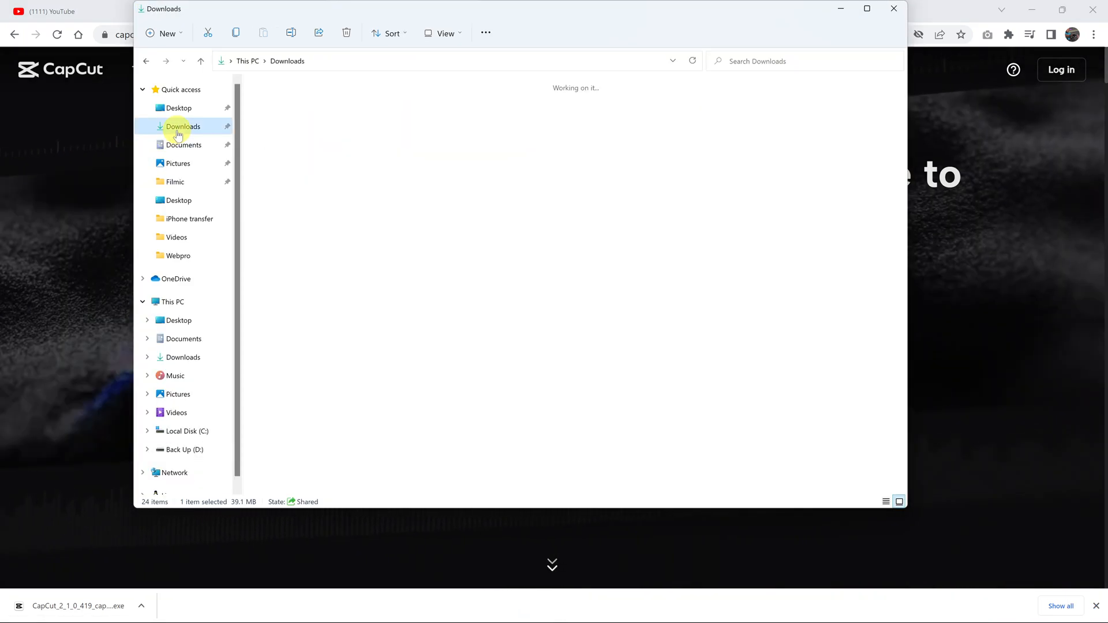
click(182, 126)
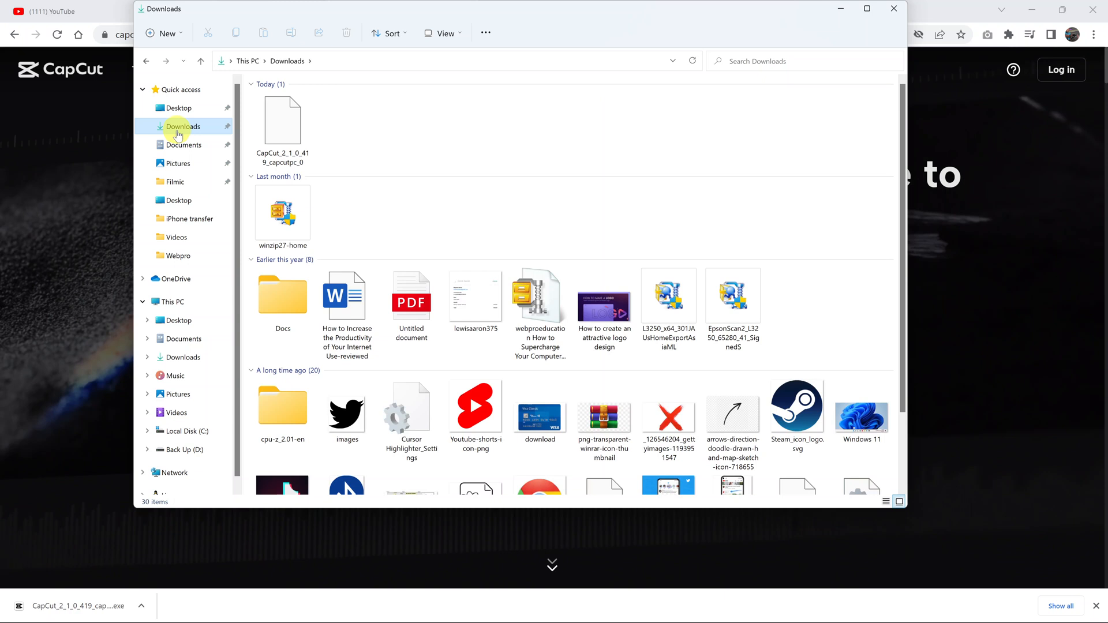
mouse_move(282, 120)
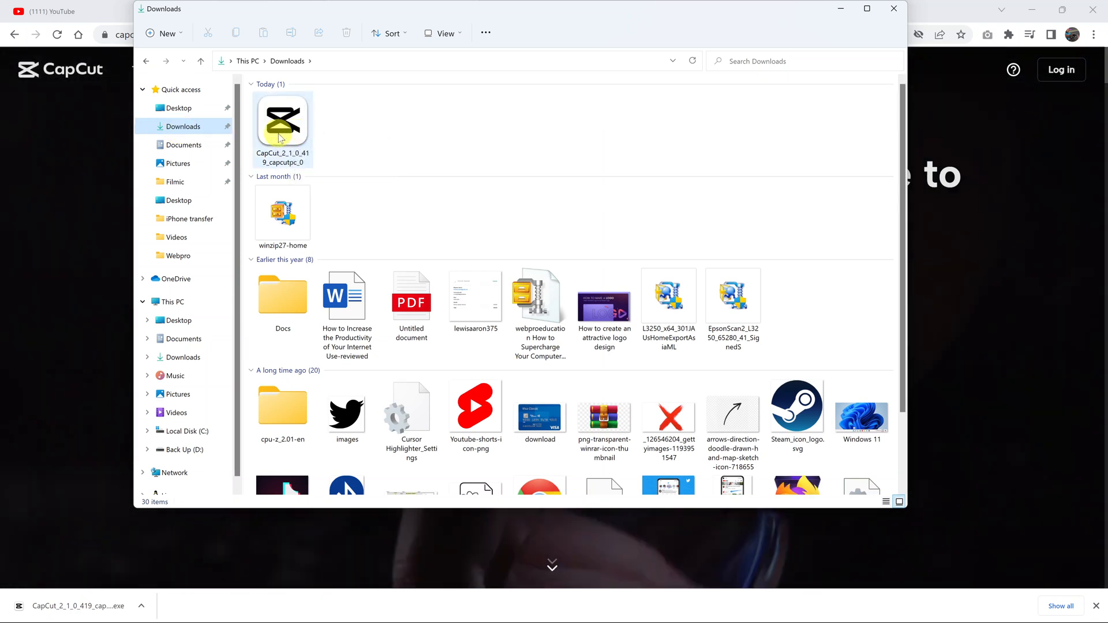
mouse_move(282, 121)
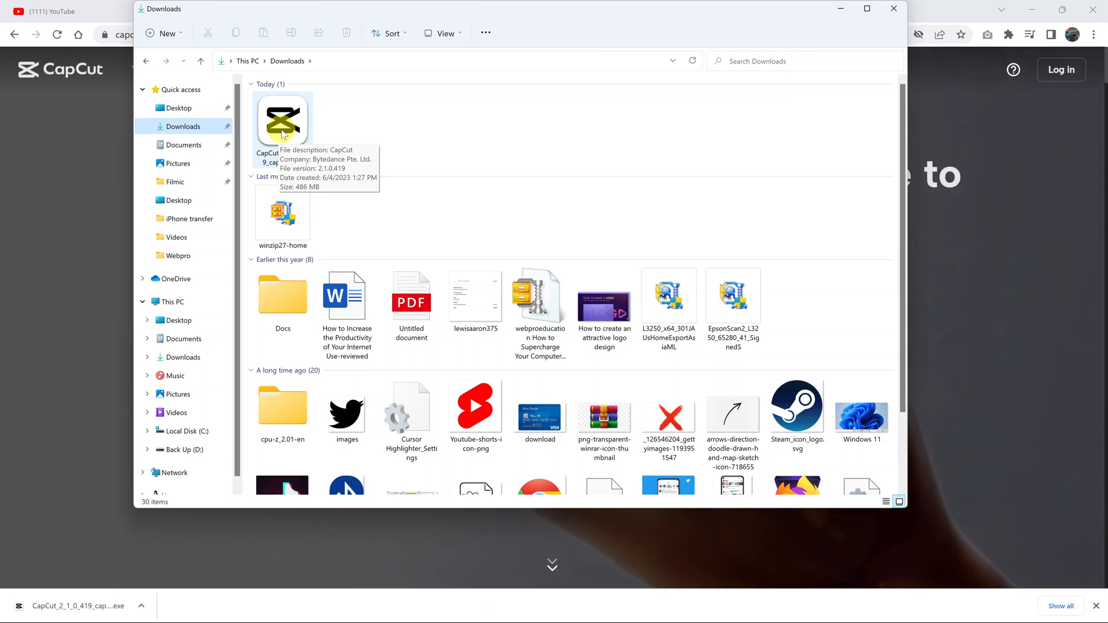
click(281, 120)
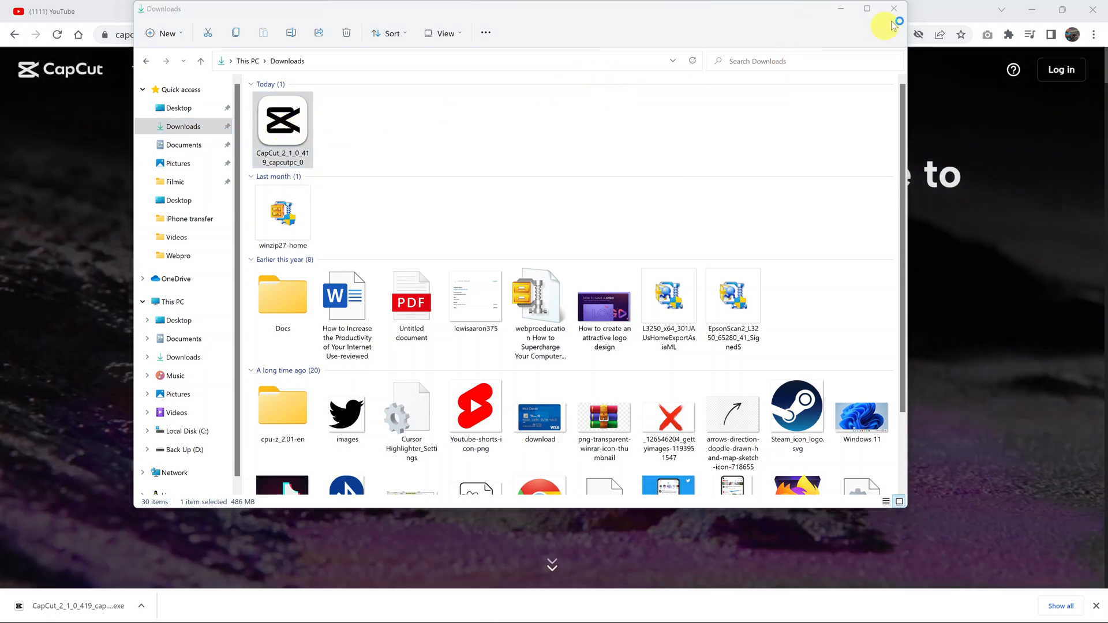
click(893, 8)
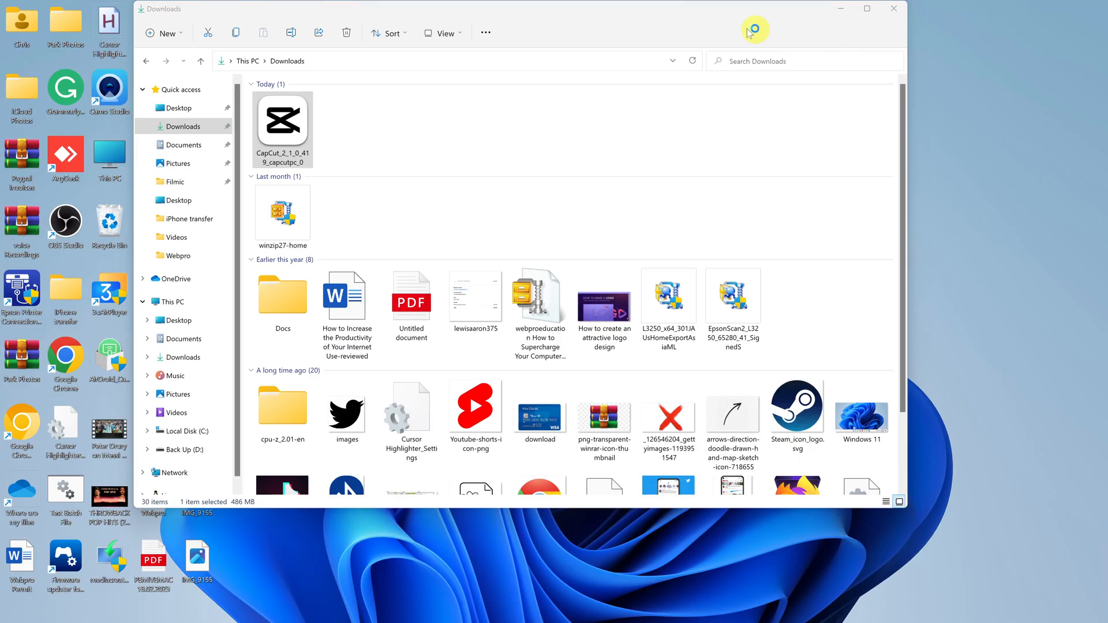
mouse_move(647, 15)
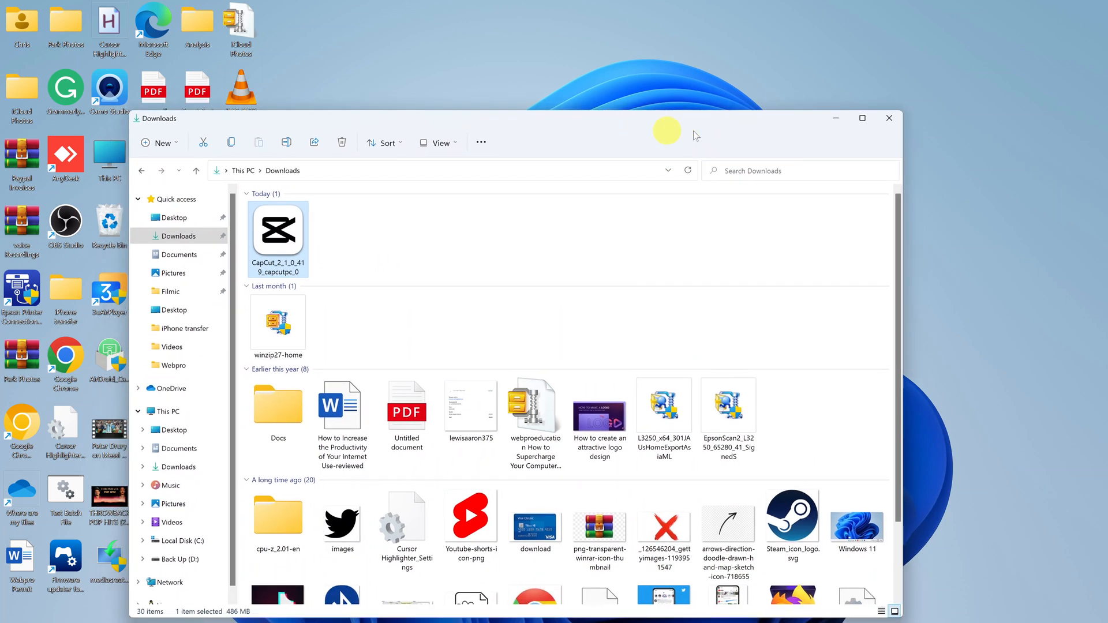
- Launch the CapCut installer, accept its license and privacy policy, and start the installation
double_click(277, 230)
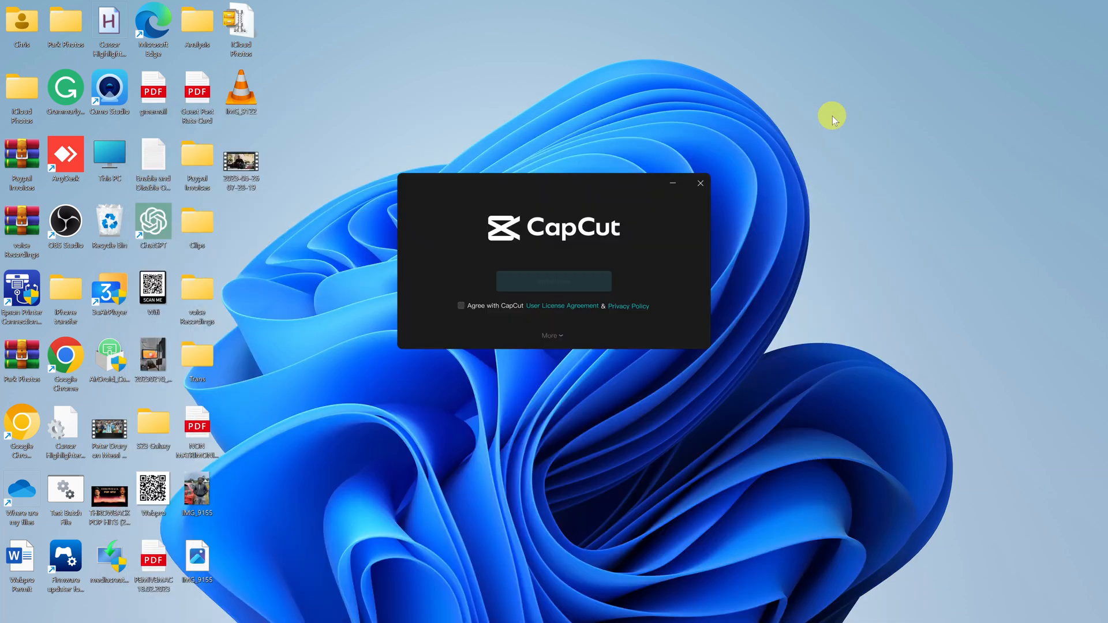
mouse_move(819, 189)
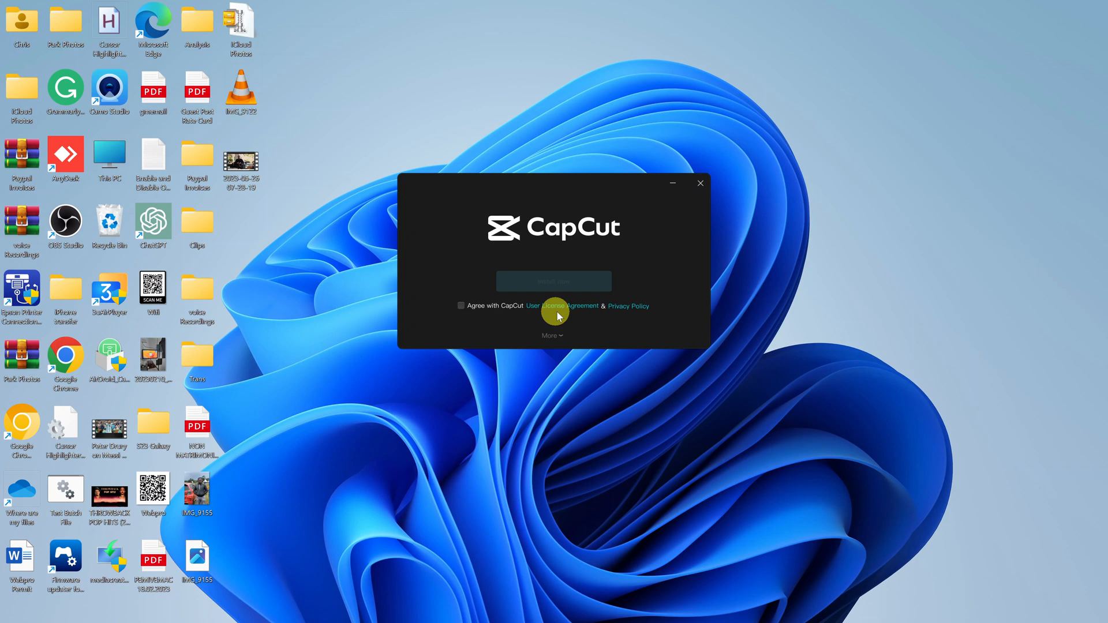
mouse_move(643, 307)
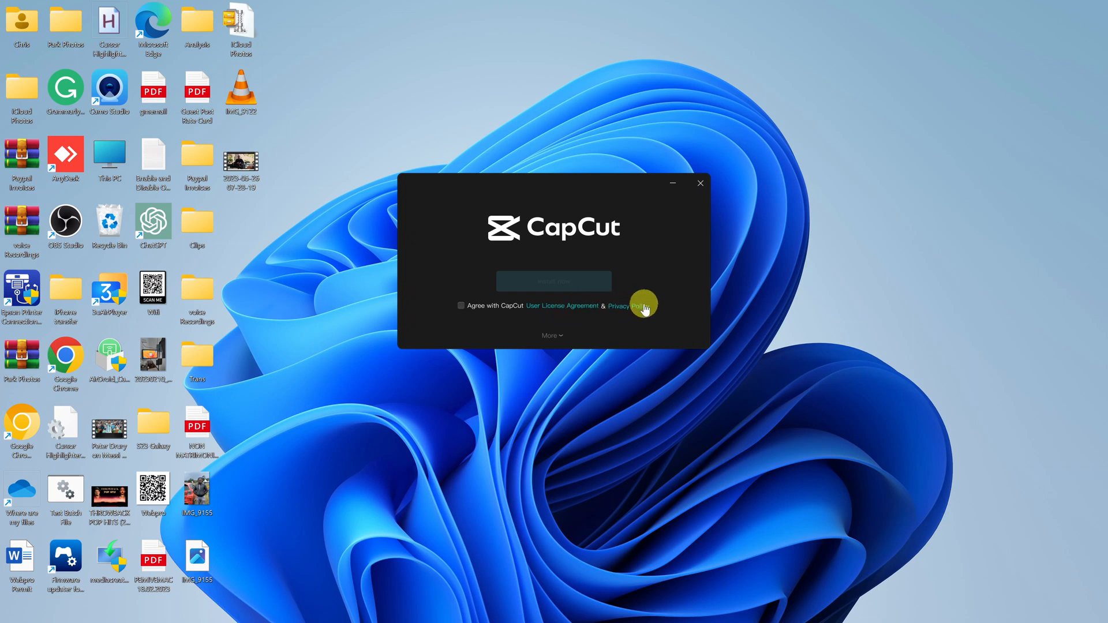
mouse_move(563, 313)
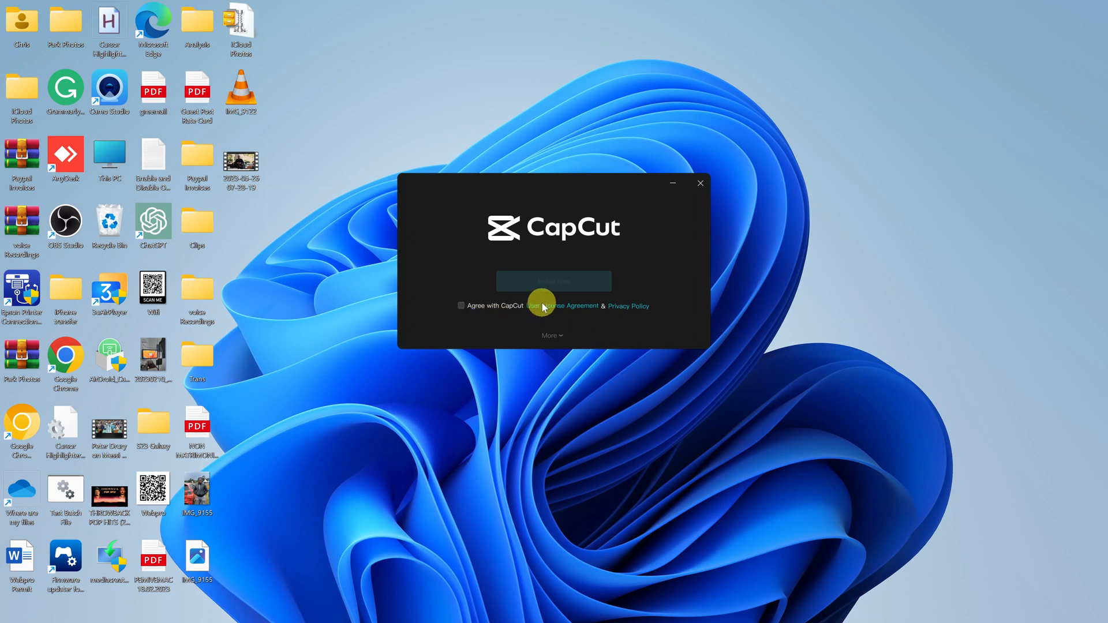
mouse_move(600, 305)
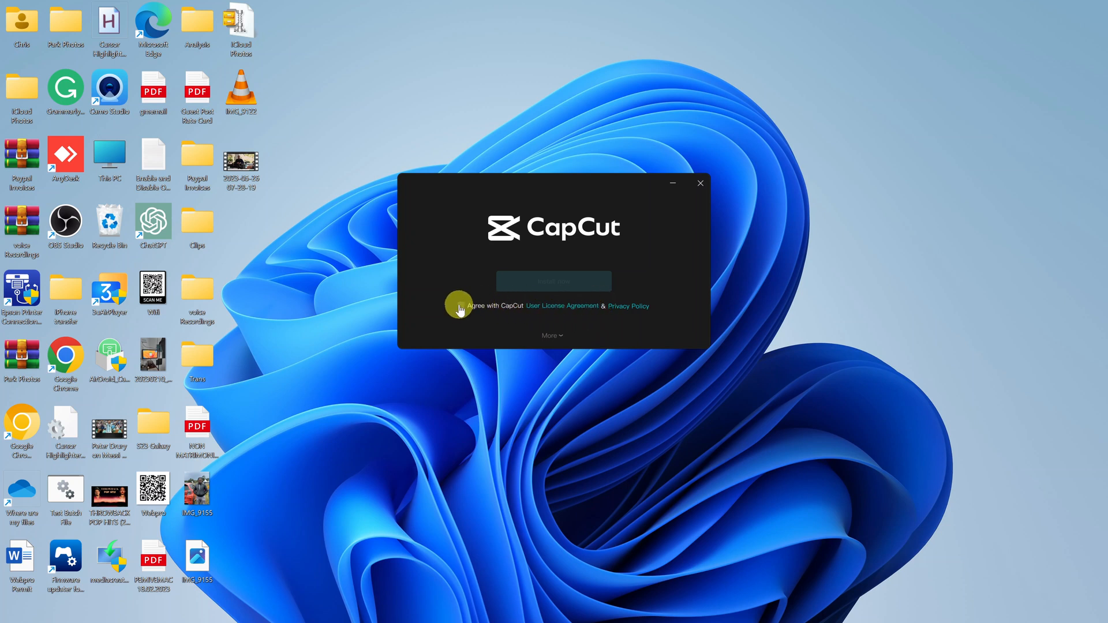
click(461, 305)
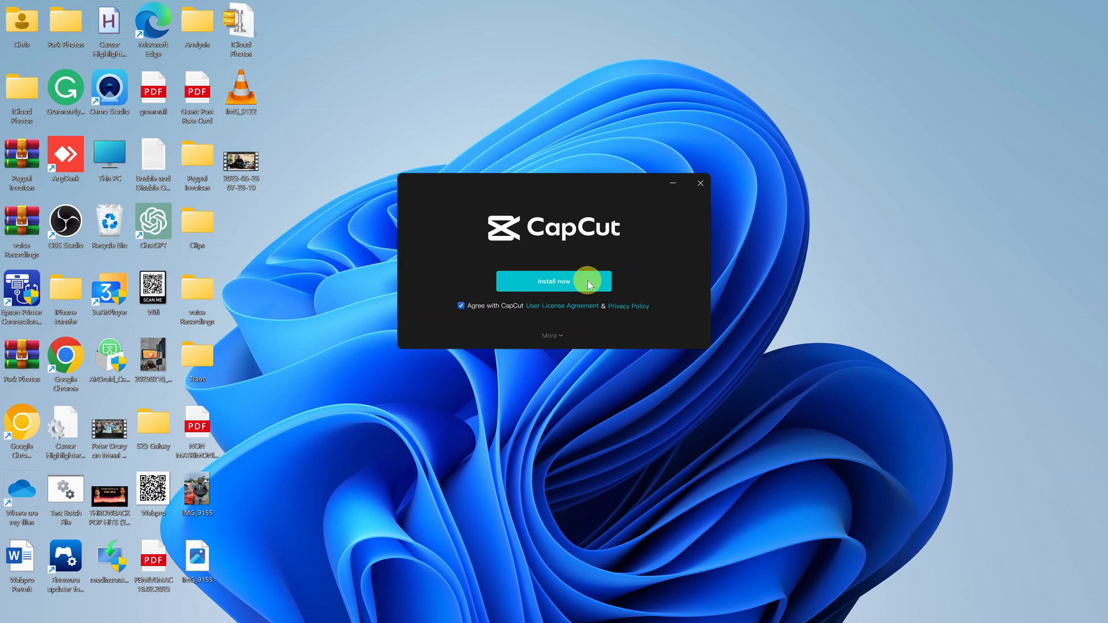
click(553, 280)
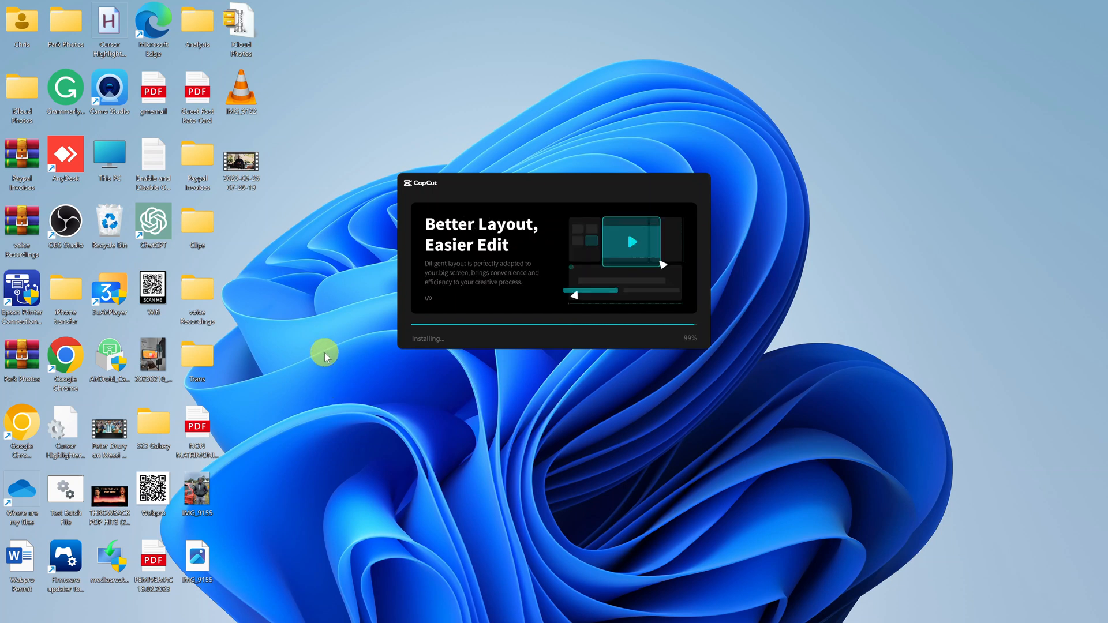
mouse_move(547, 416)
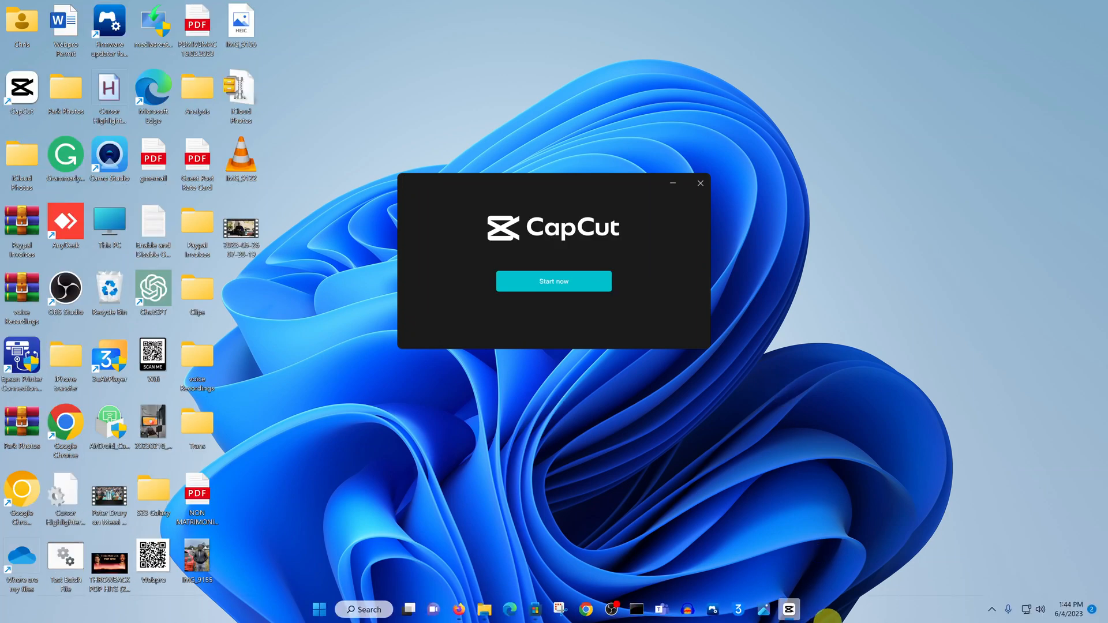
- Start CapCut after installation and confirm the passed environment test result
click(553, 282)
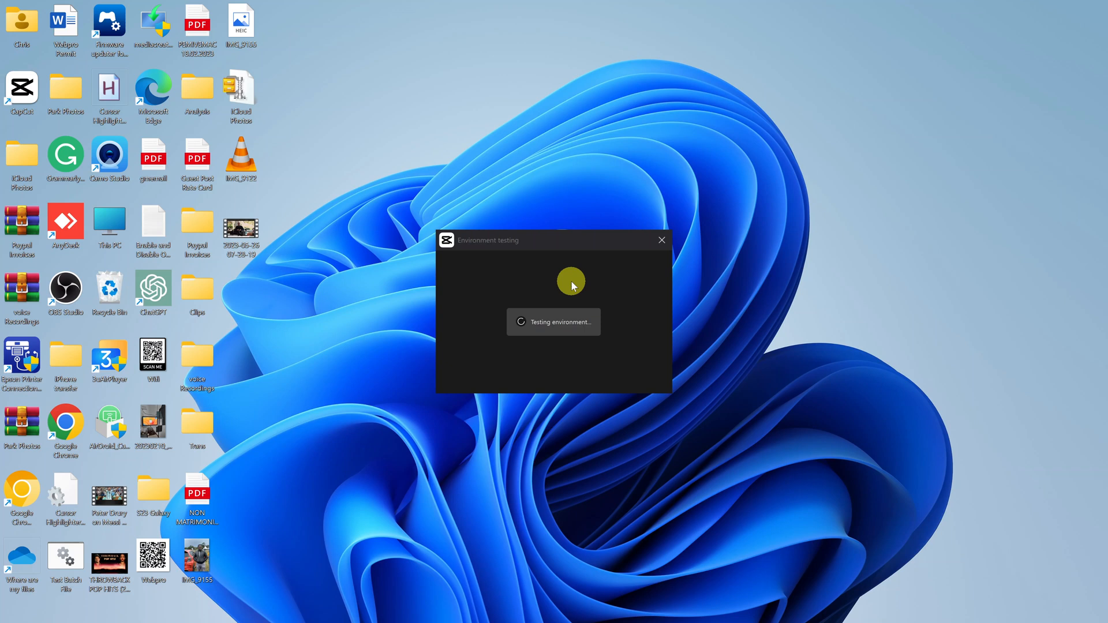
mouse_move(806, 327)
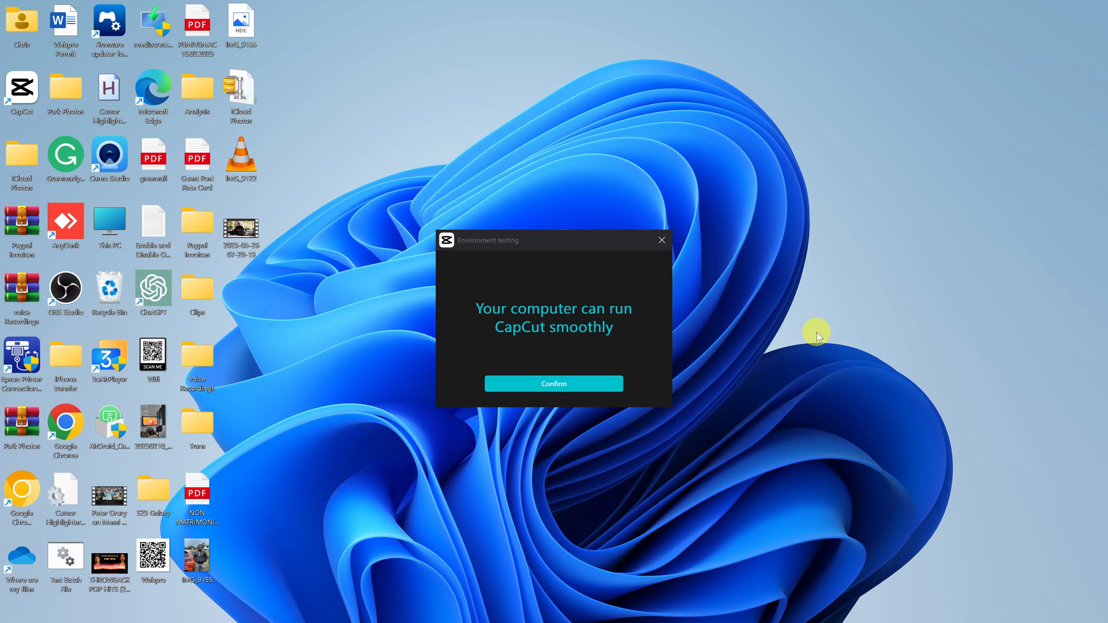
mouse_move(482, 325)
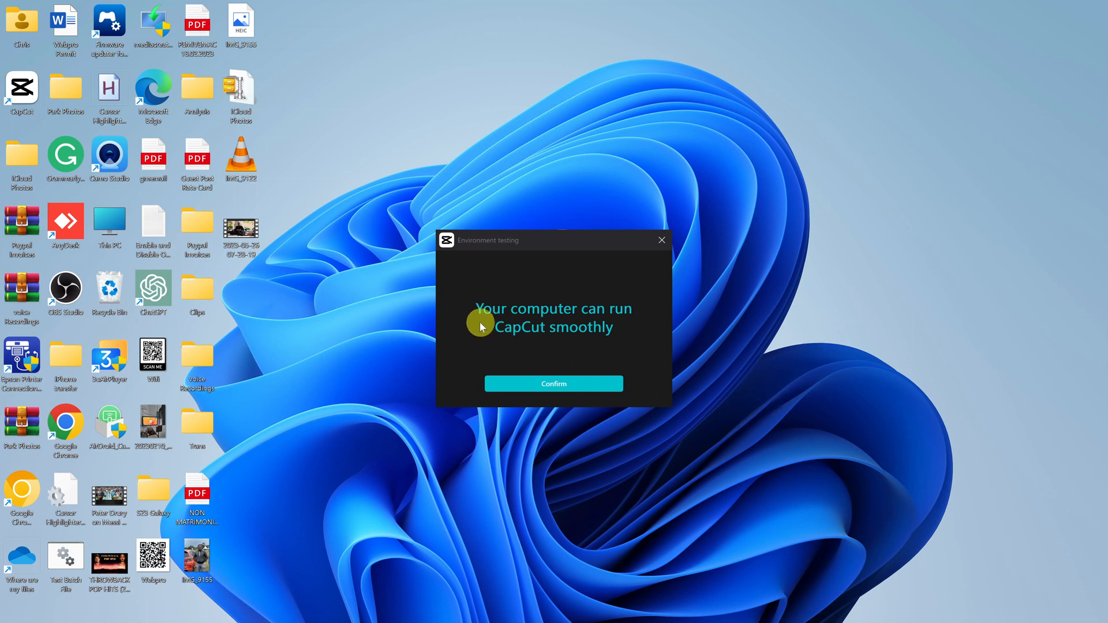
mouse_move(572, 326)
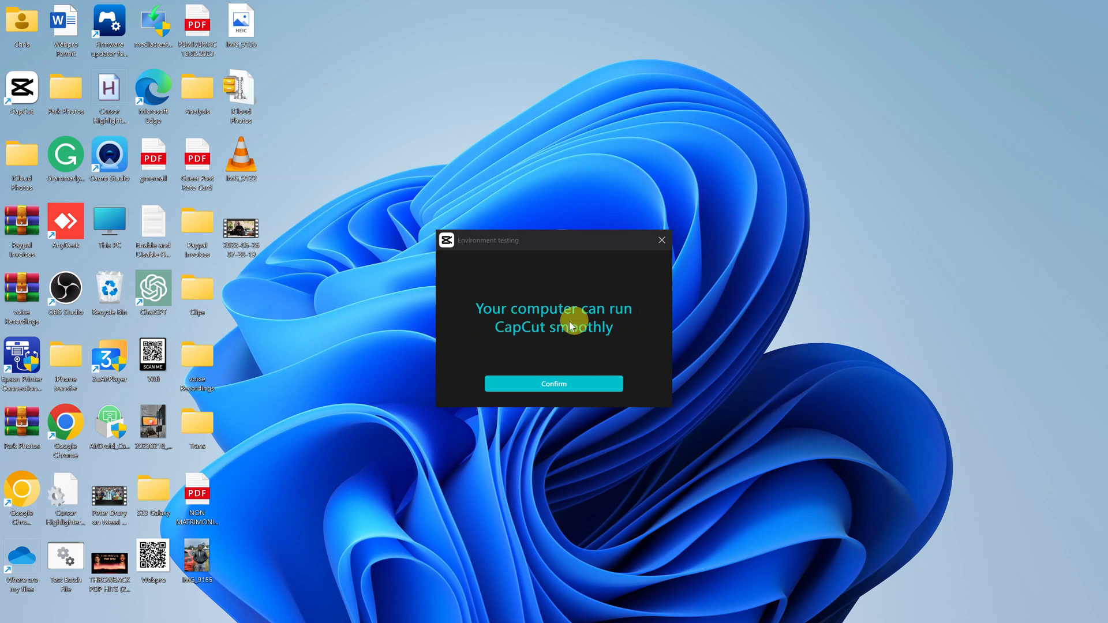
click(552, 383)
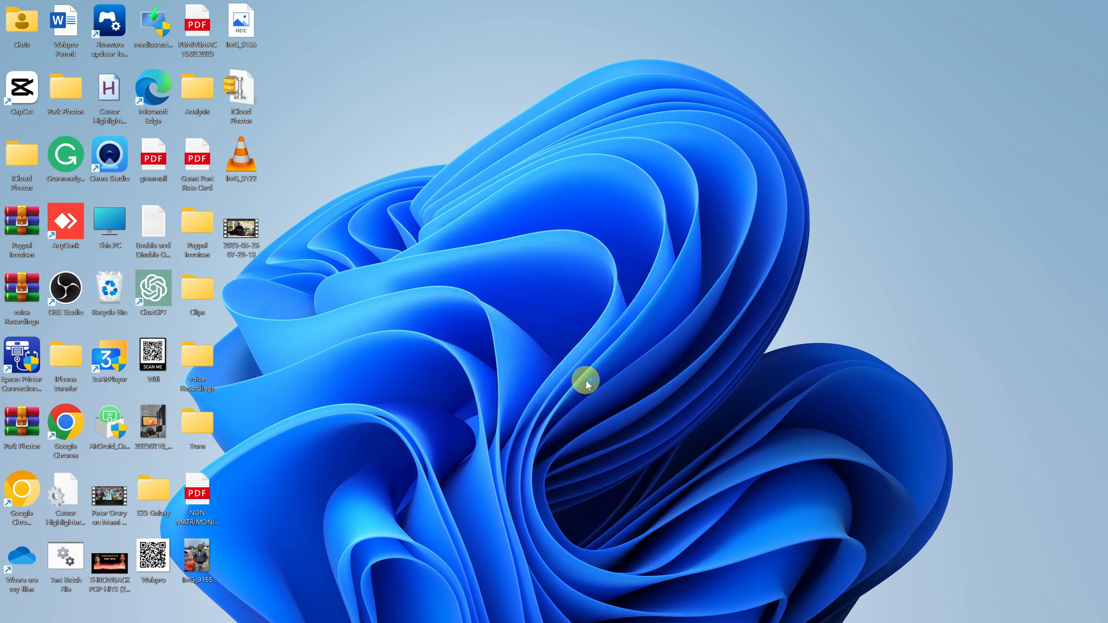
mouse_move(585, 382)
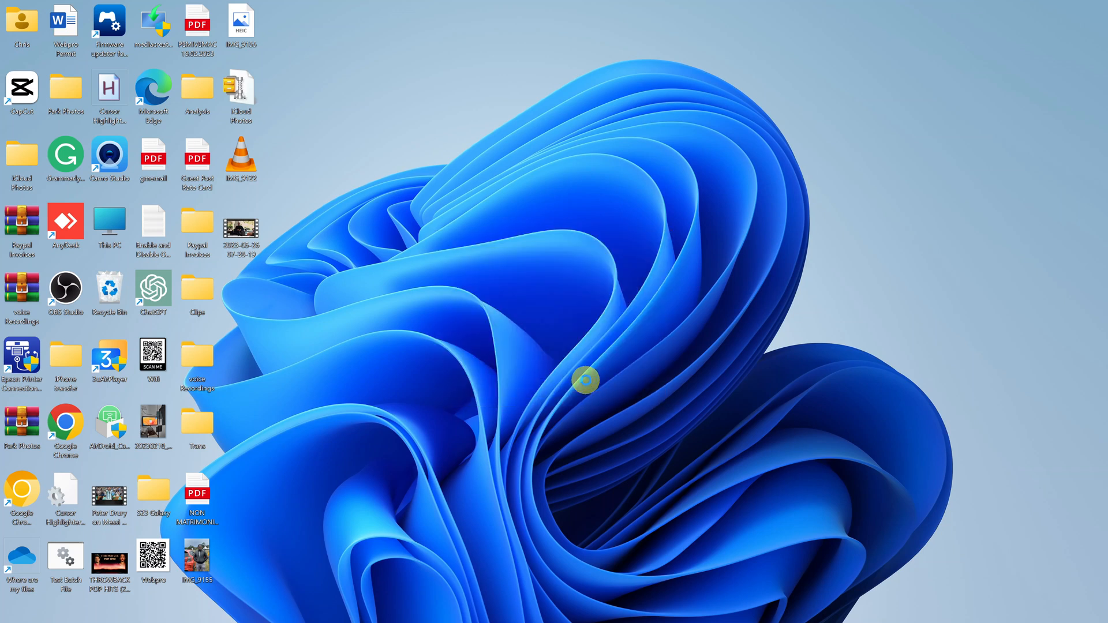
- Wait for CapCut's home screen to load with the New project button and an empty projects list
double_click(21, 87)
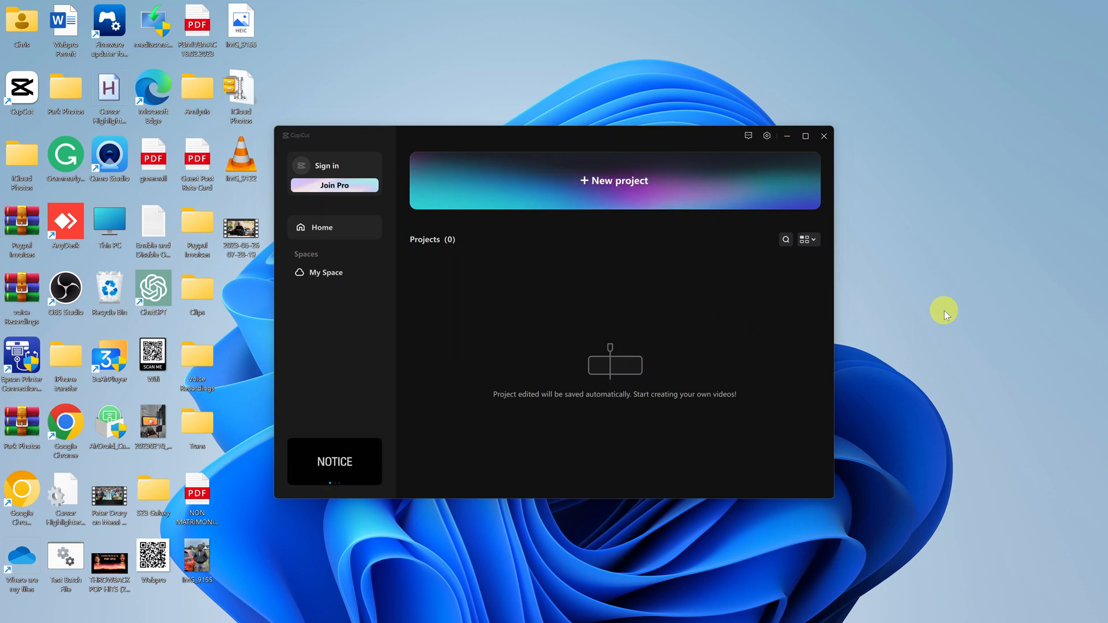
mouse_move(750, 293)
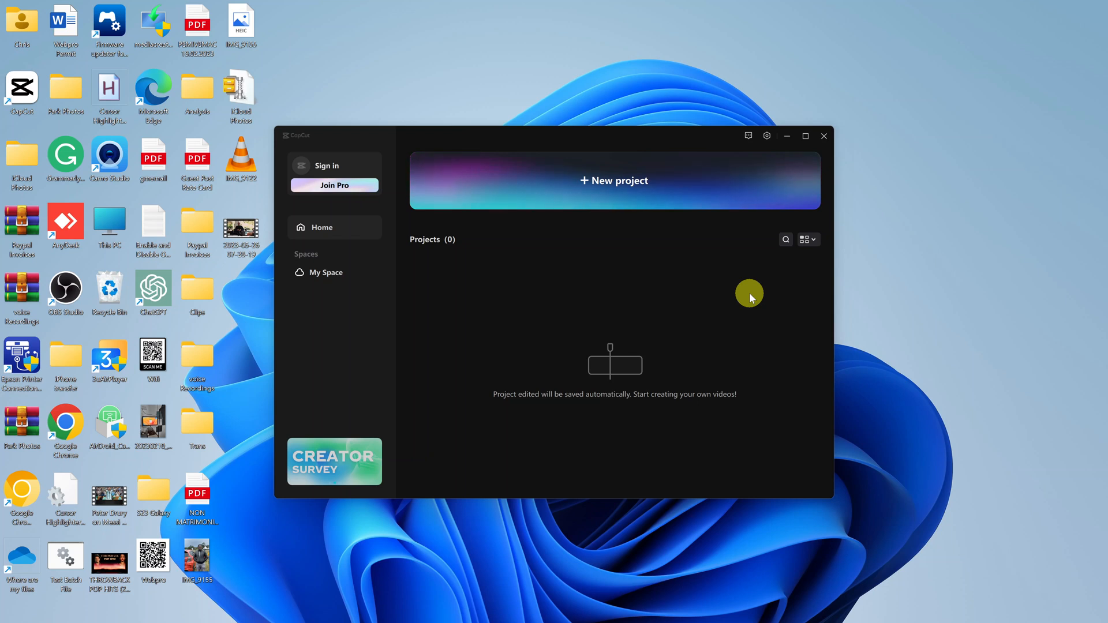
mouse_move(403, 155)
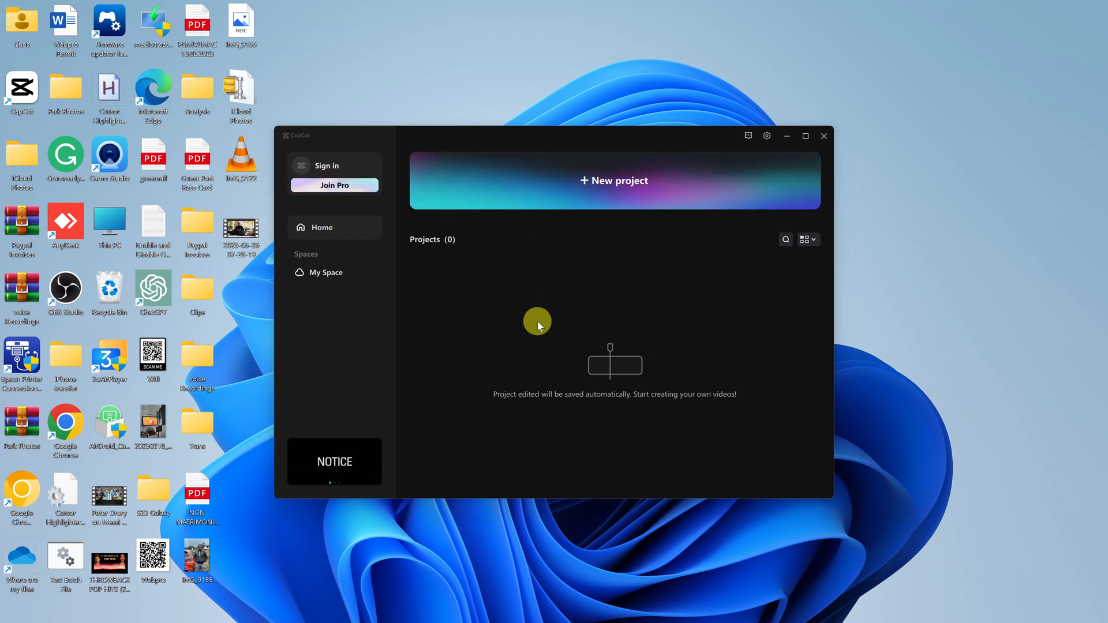
mouse_move(540, 310)
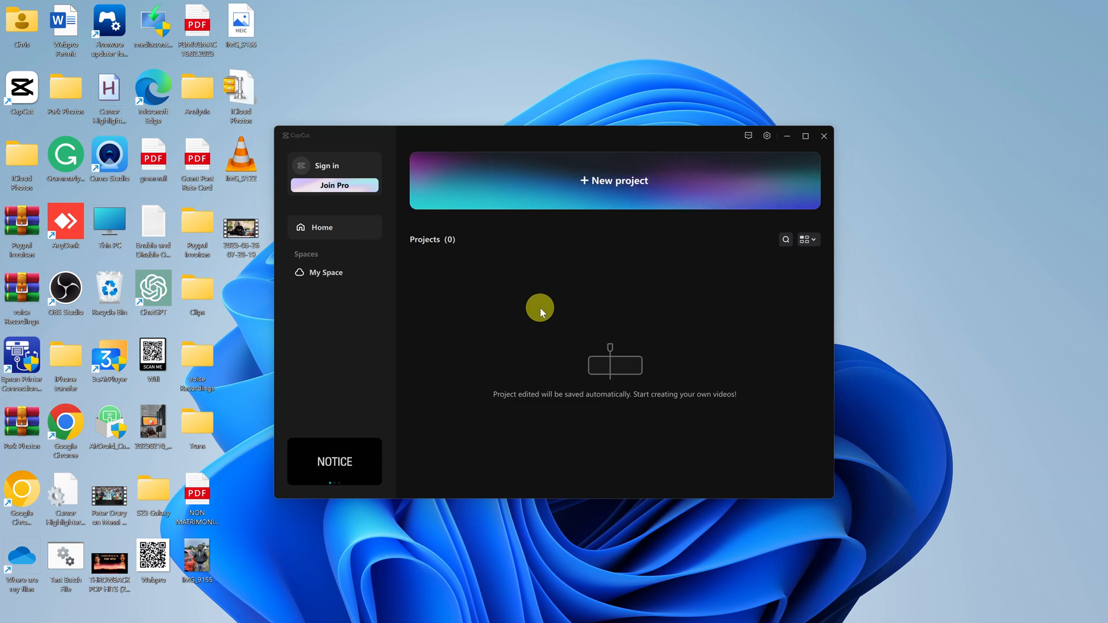